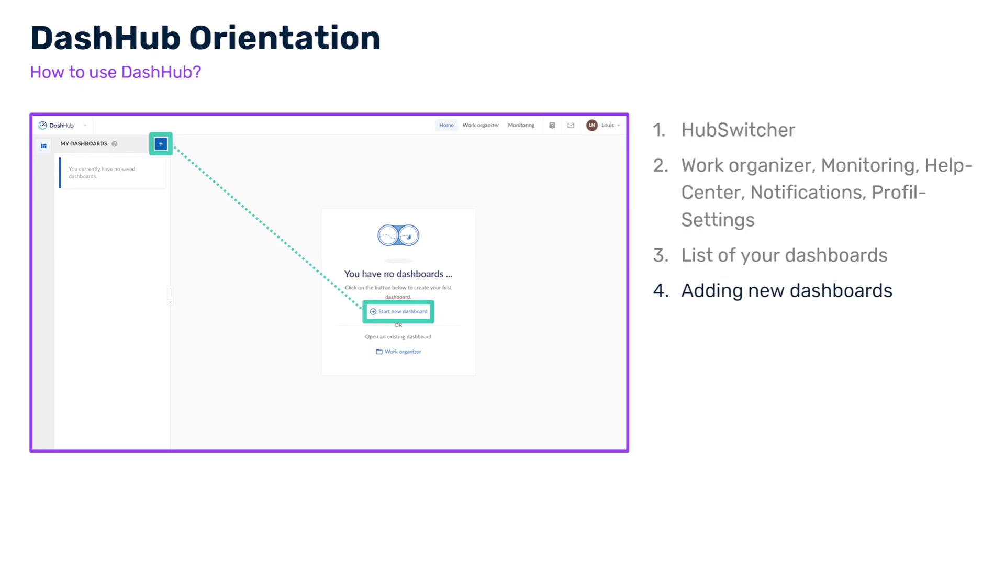
Advance the DashHub orientation slideshow from the new-dashboards slide to the Edit/view mode slide.
click(397, 311)
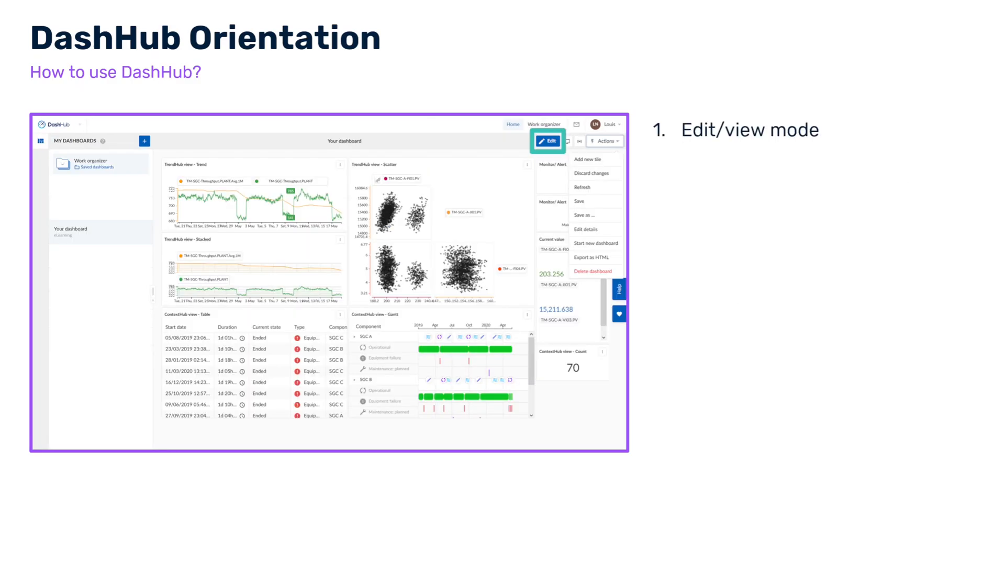